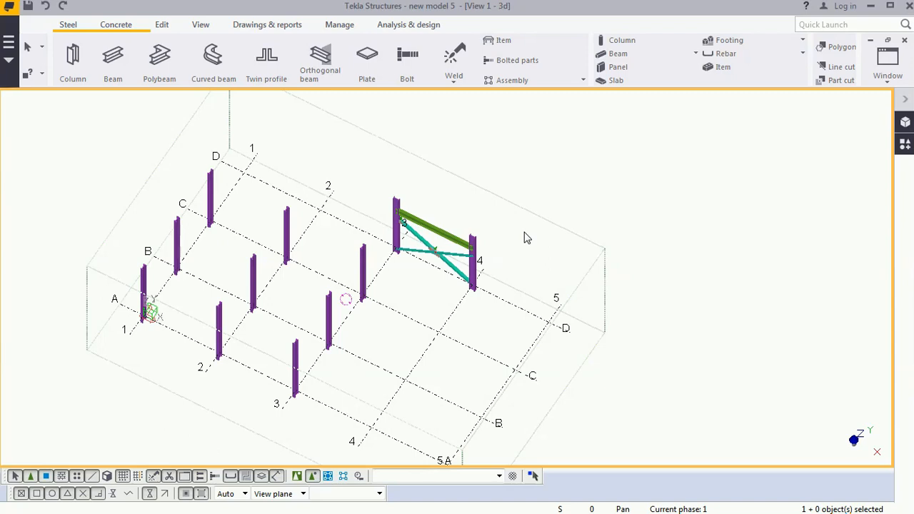
mouse_move(221, 243)
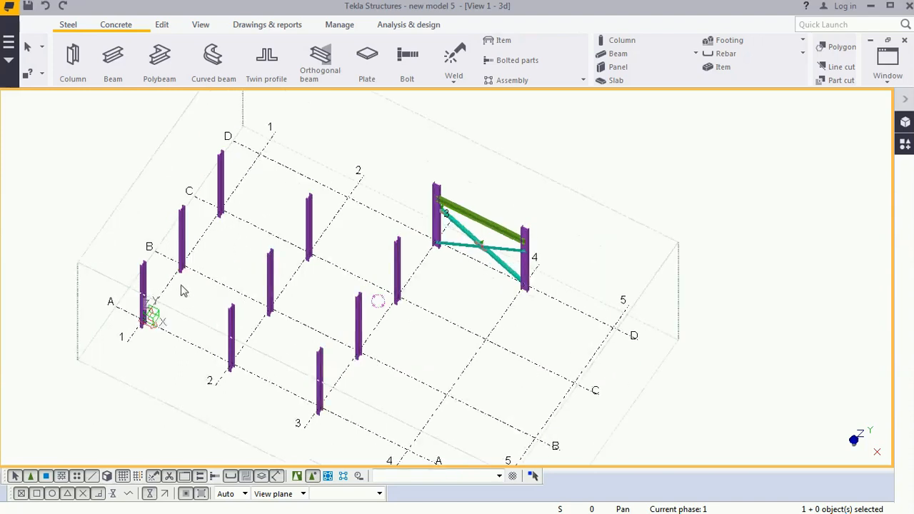
mouse_move(151, 289)
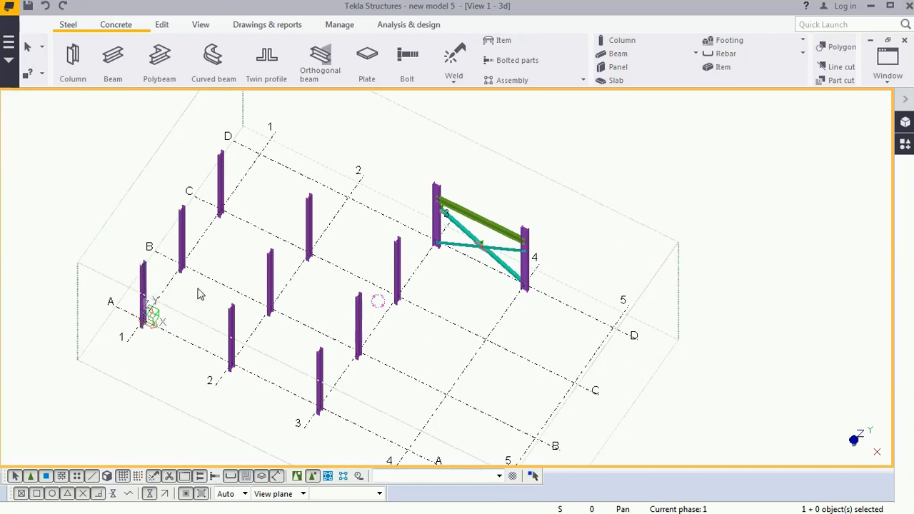
mouse_move(160, 299)
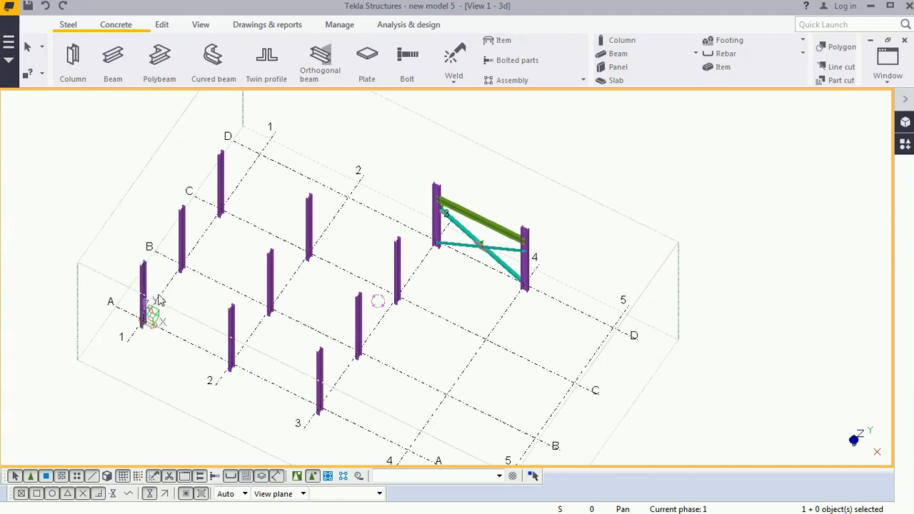
mouse_move(180, 293)
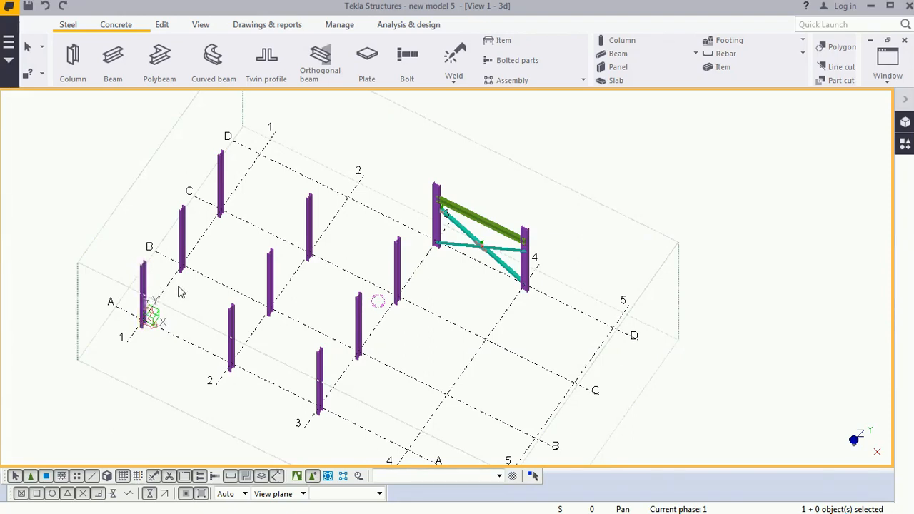
mouse_move(171, 297)
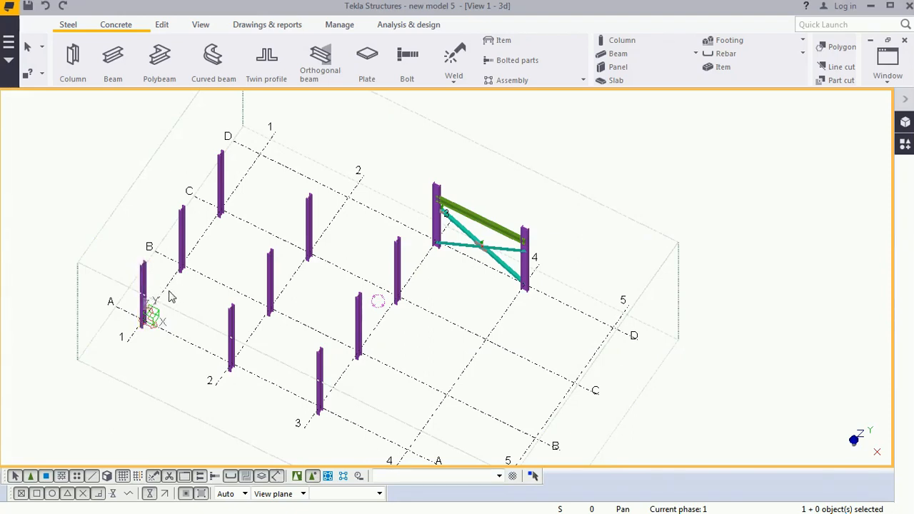
Step: In column A-1's properties apply only Class with value 5 and go to its user-defined attributes
left_click(146, 292)
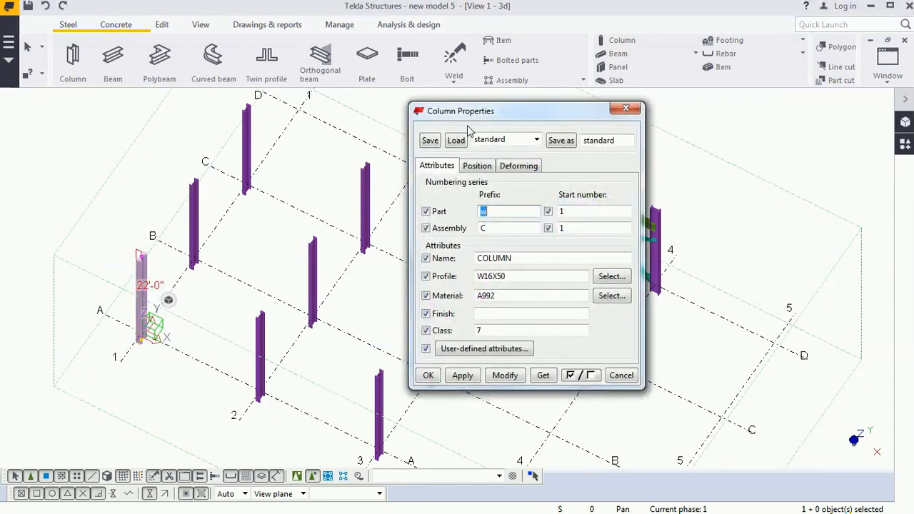
mouse_move(477, 120)
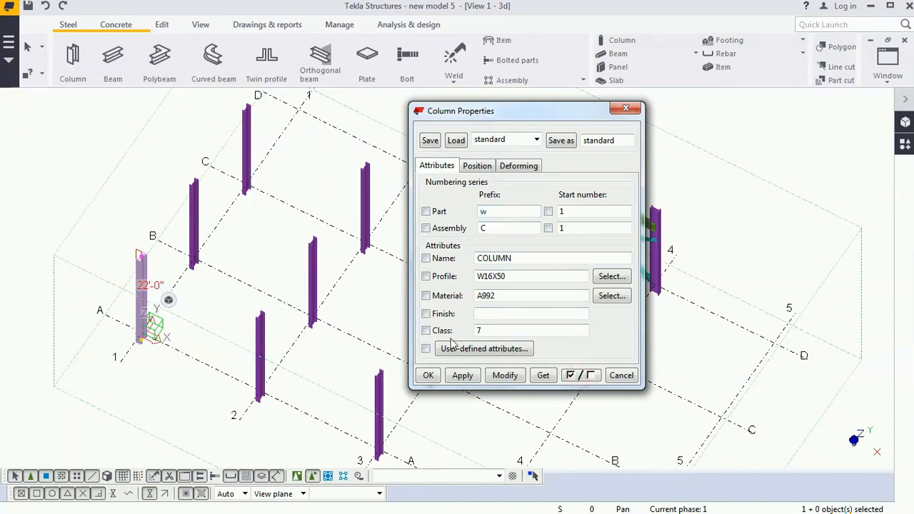
left_click(425, 330)
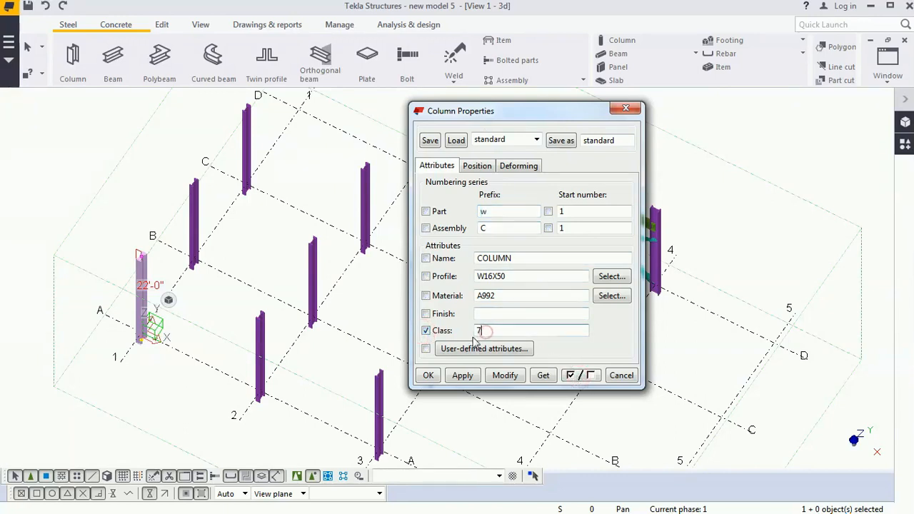
type("5")
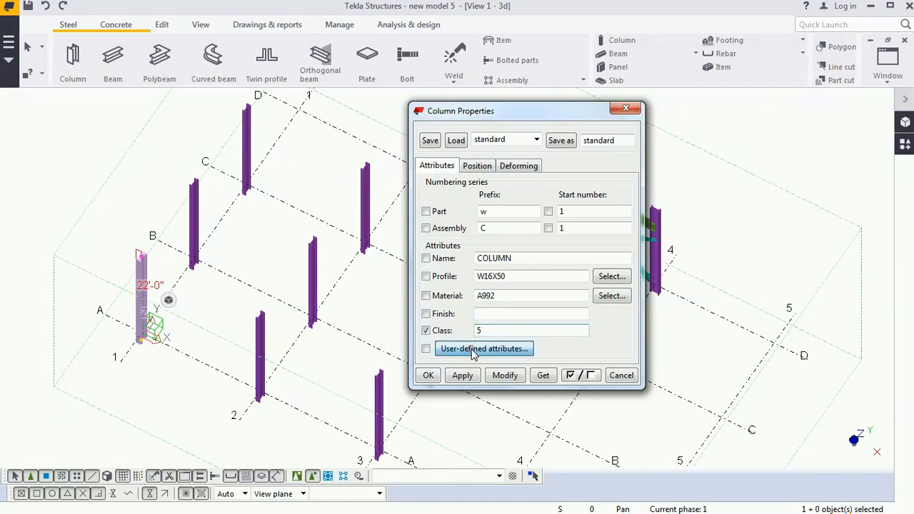
left_click(484, 349)
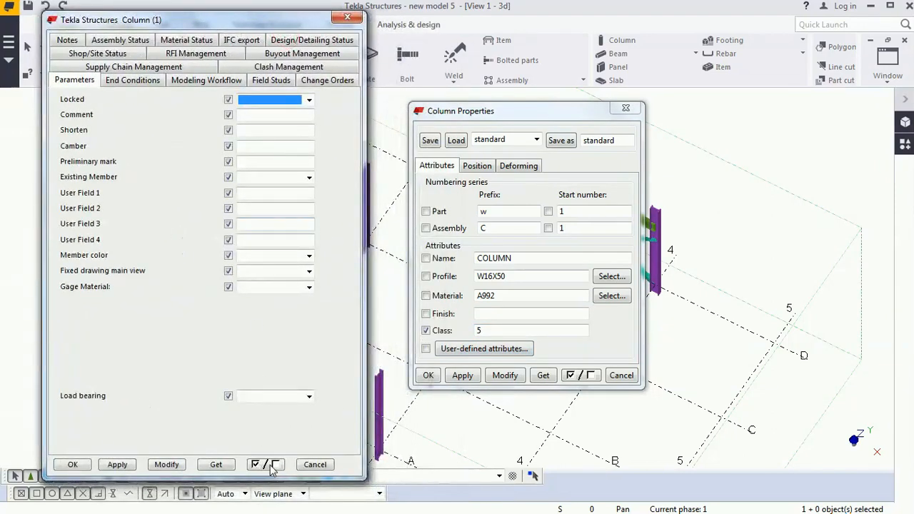
Step: Apply only the Comment attribute and enter a comment beginning 'My co'
left_click(254, 464)
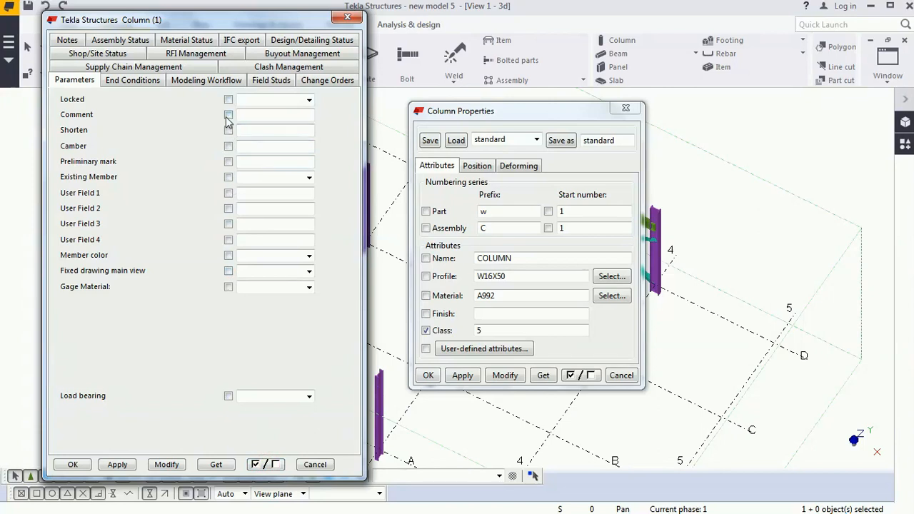
left_click(229, 114)
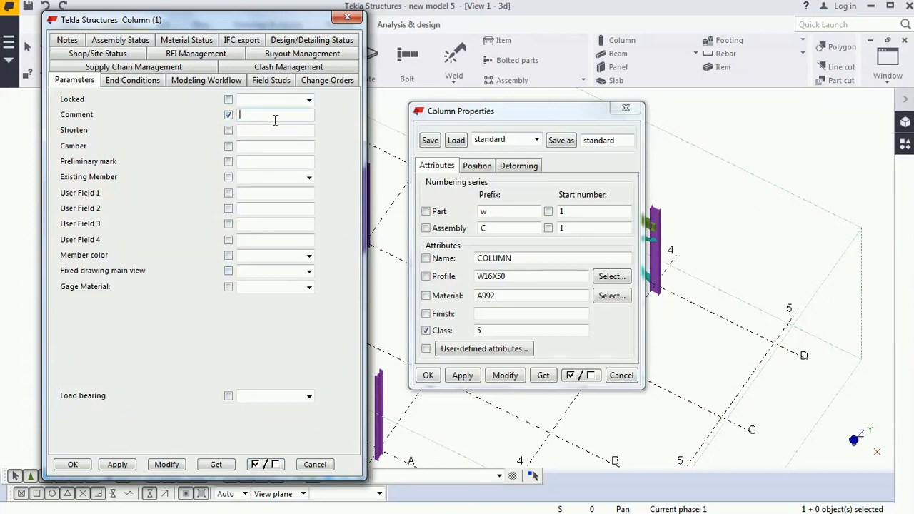
type("M")
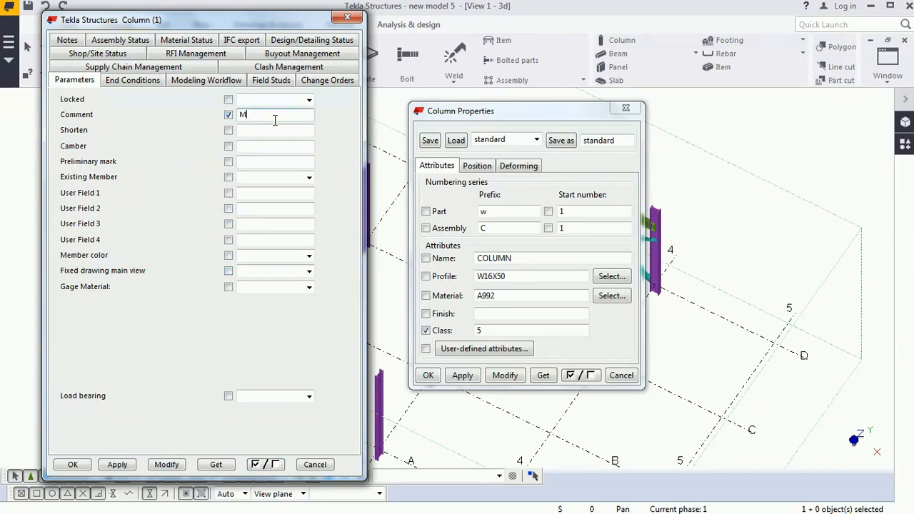
type("y c")
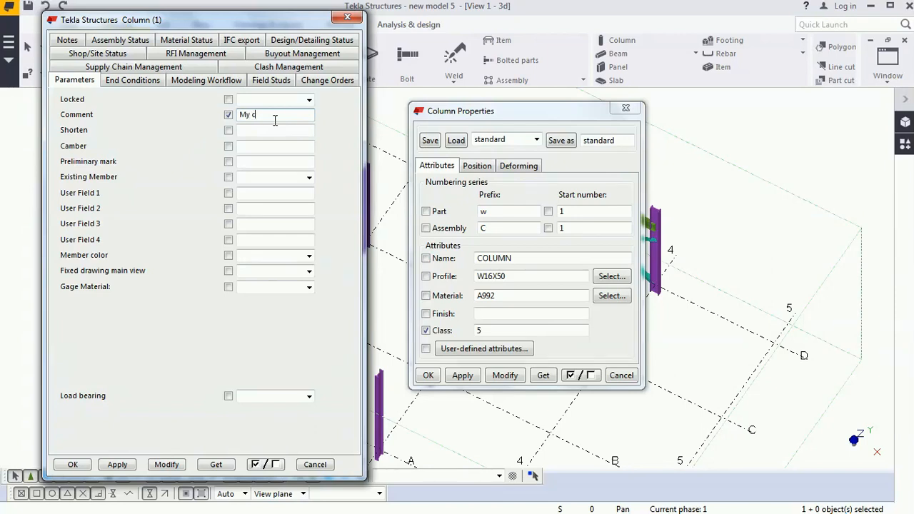
type("o")
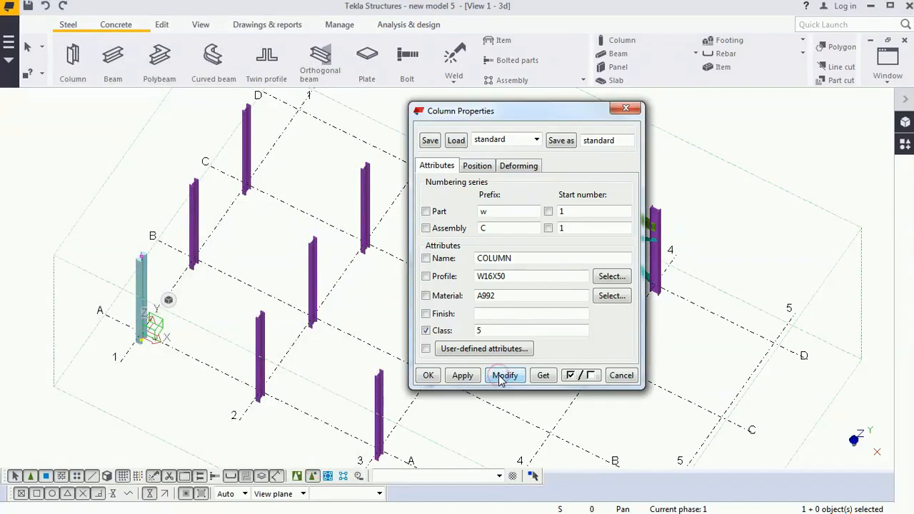
Step: Modify column A-1 with class 5 and comment 'My comment', verify it, and close the attributes
left_click(505, 374)
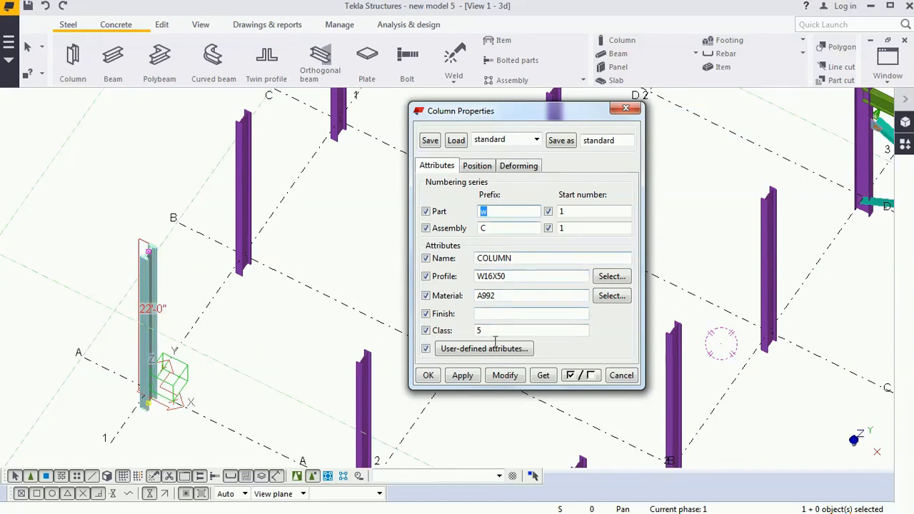
left_click(483, 348)
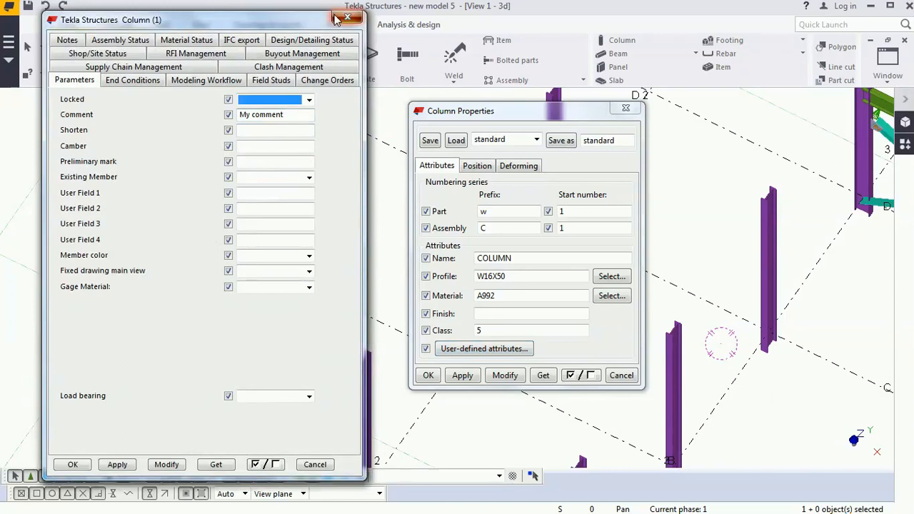
left_click(348, 20)
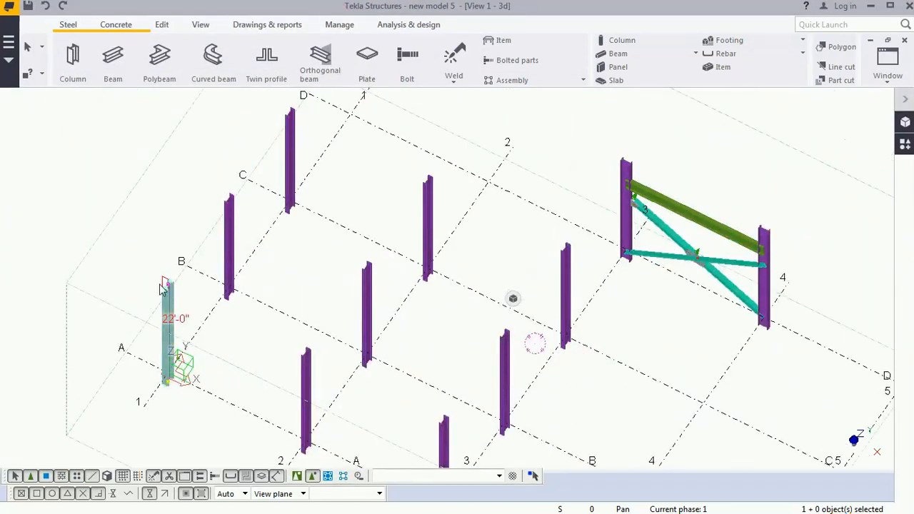
mouse_move(203, 298)
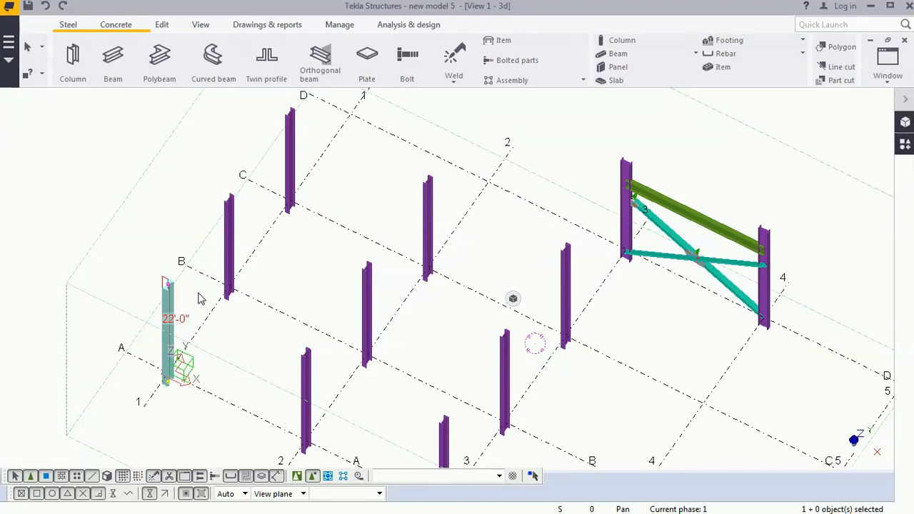
Step: From the applications catalog's advanced features, begin recording a global macro
scroll("down", 3)
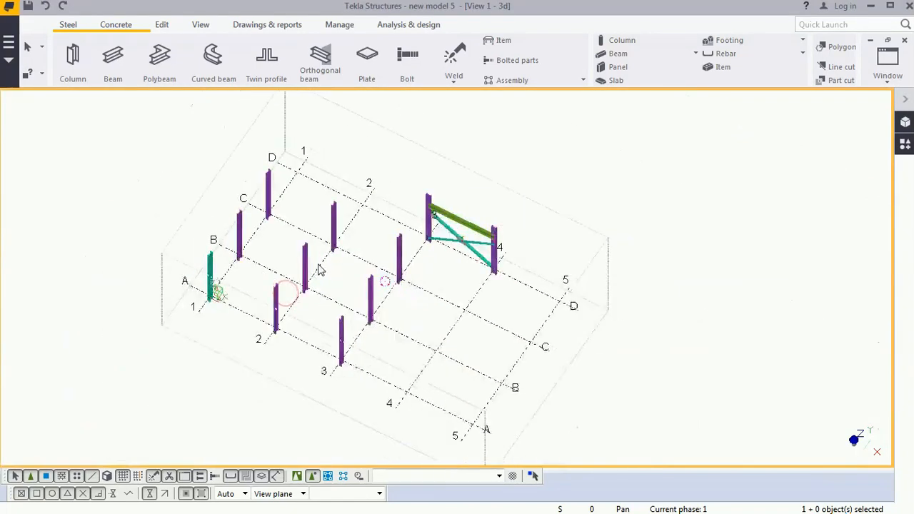
mouse_move(797, 177)
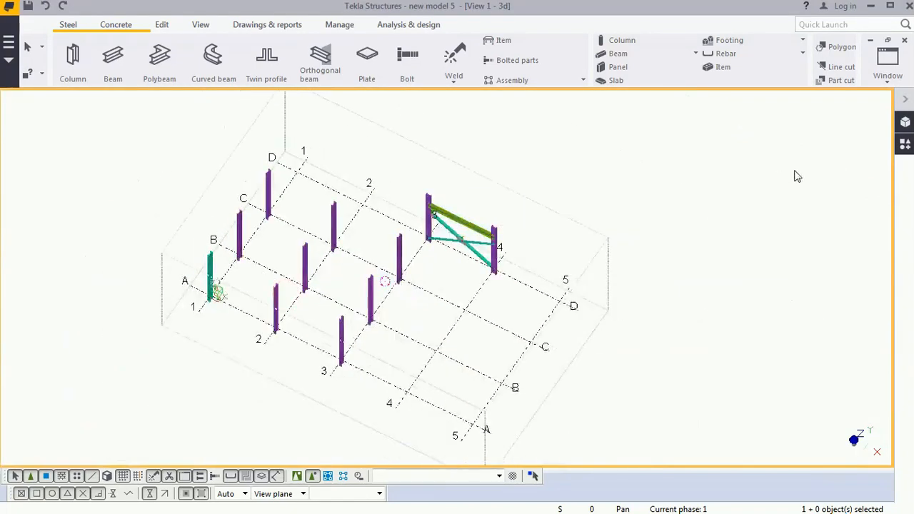
left_click(905, 146)
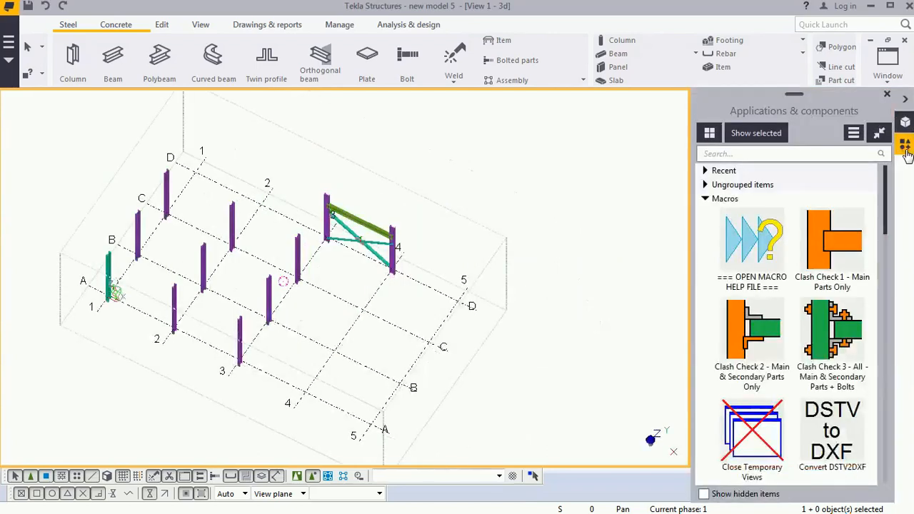
mouse_move(853, 134)
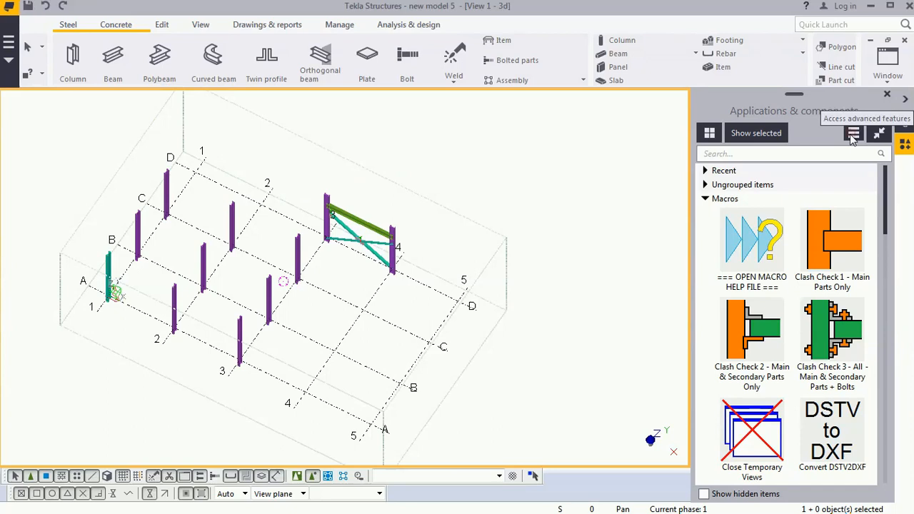
left_click(854, 133)
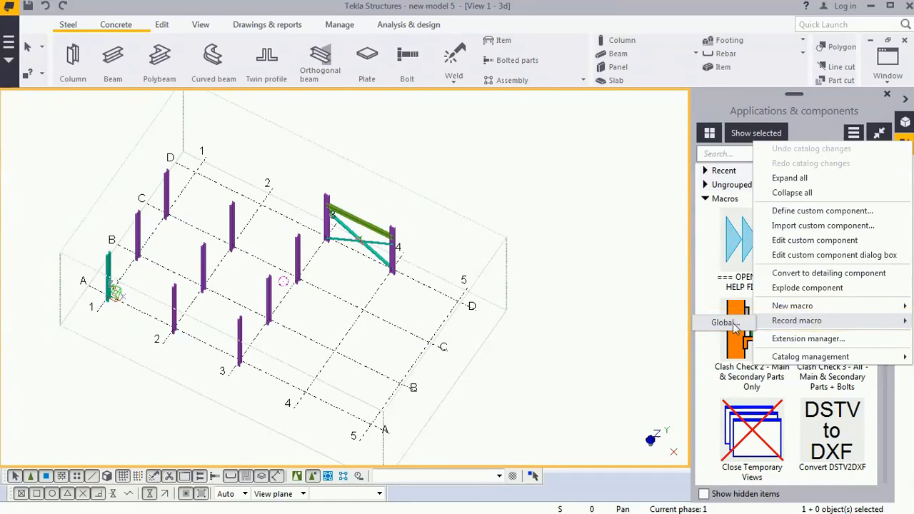
left_click(797, 320)
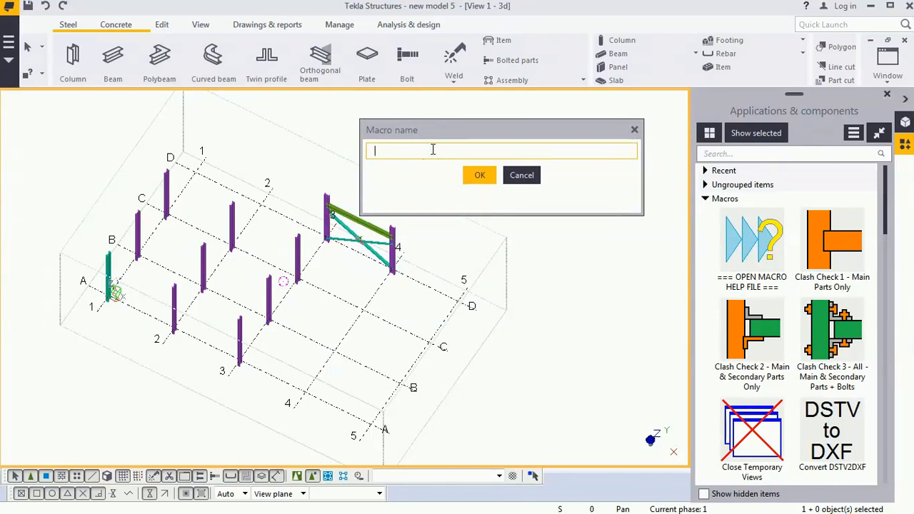
Step: Name the macro 'My Macro' and confirm to start recording
type("M")
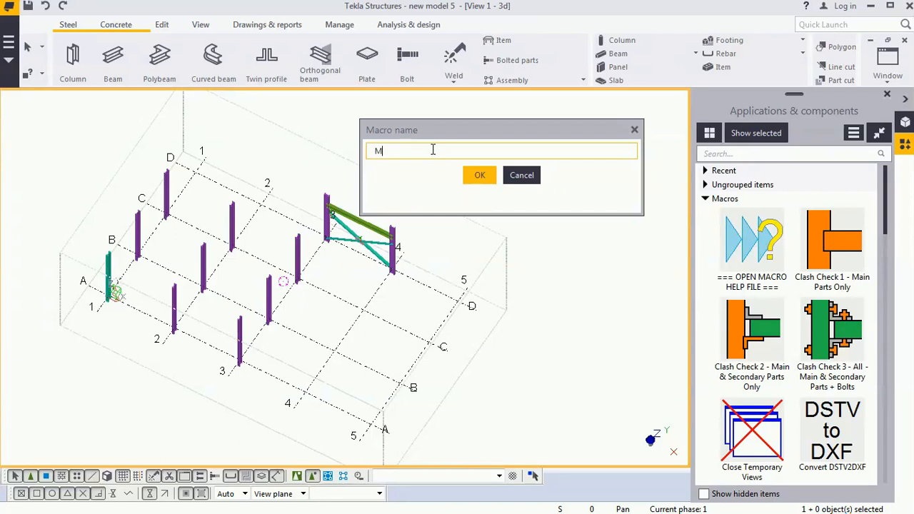
type("y Macro")
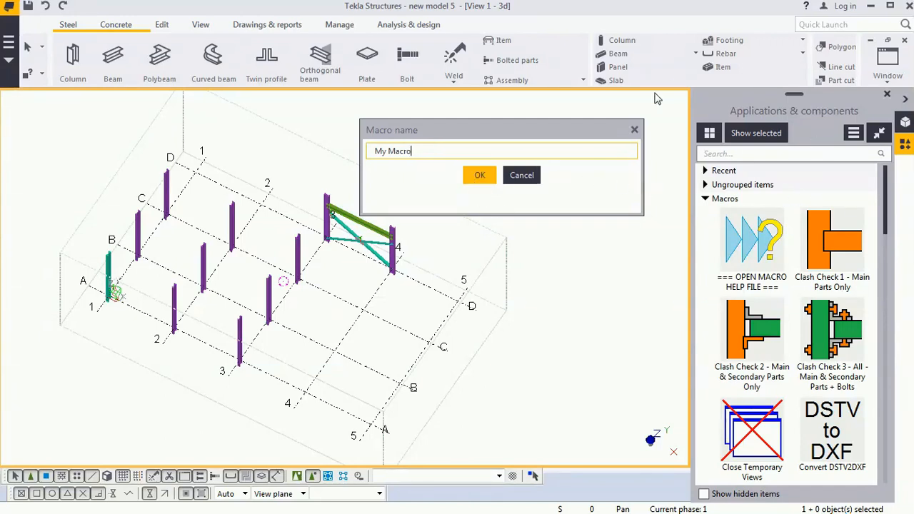
mouse_move(480, 174)
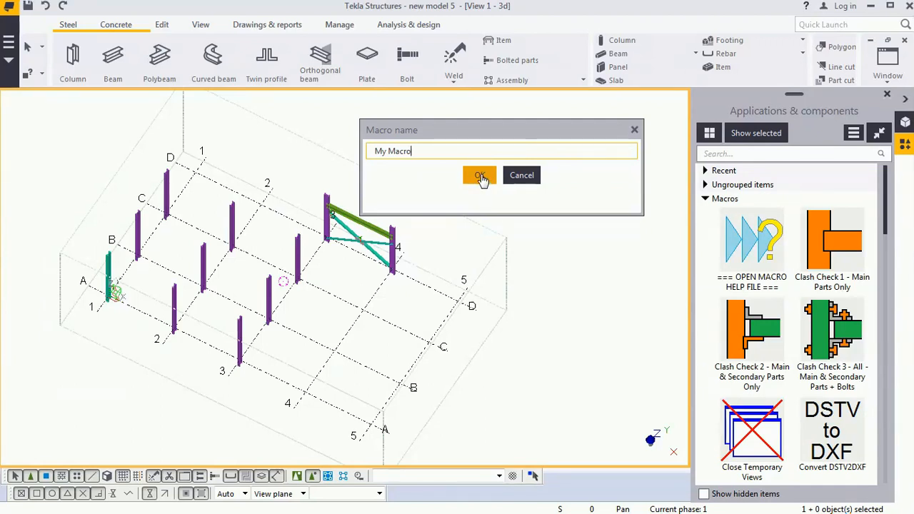
mouse_move(299, 328)
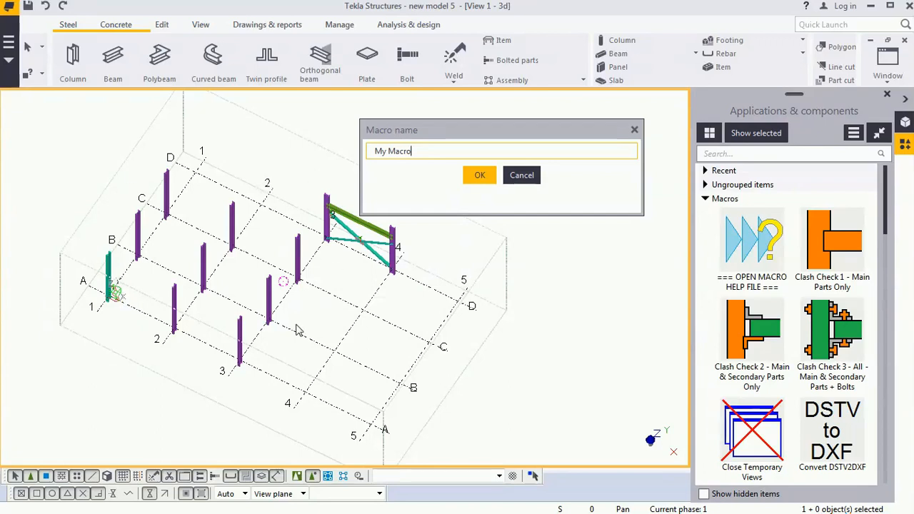
mouse_move(498, 299)
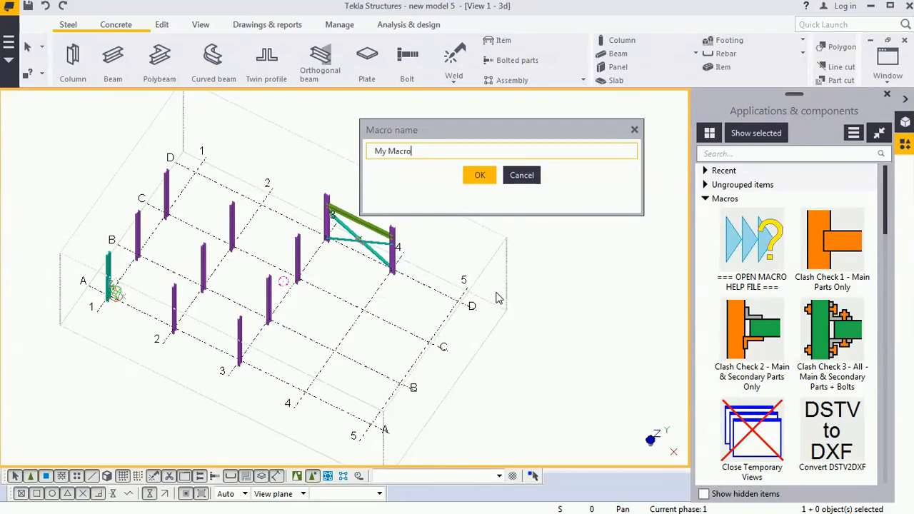
mouse_move(525, 279)
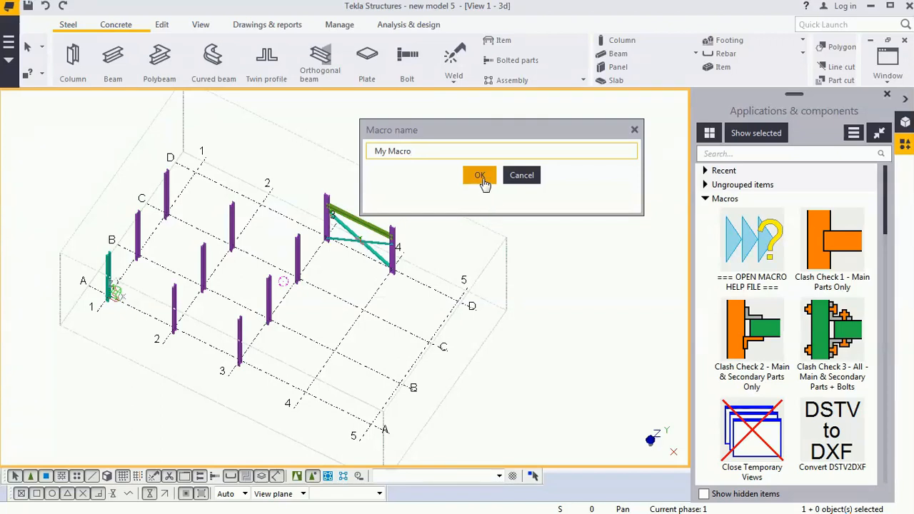
left_click(480, 176)
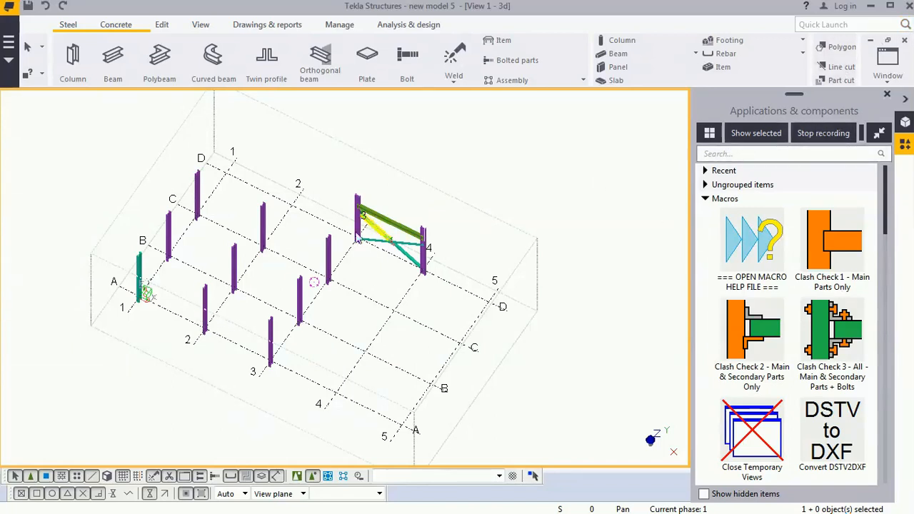
Step: Select two columns in the model while My Macro records
left_click(205, 307)
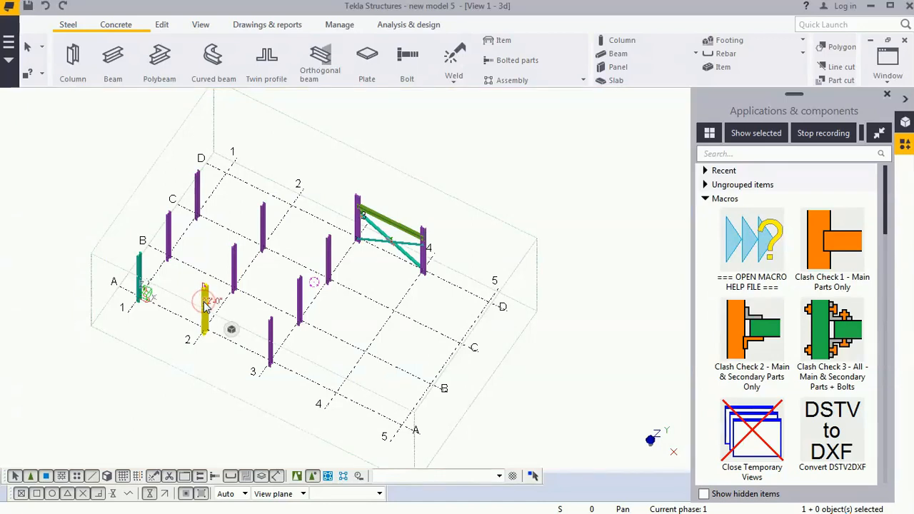
left_click(235, 264)
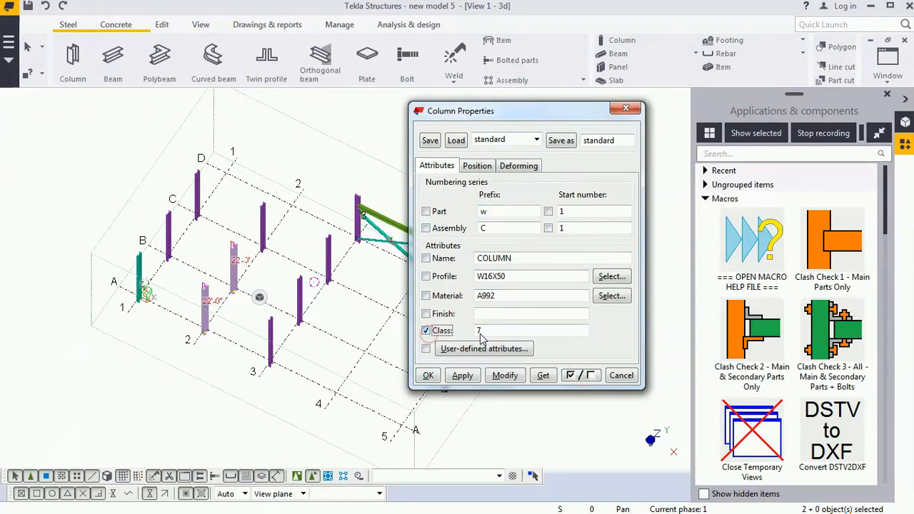
Step: Set the columns' class to 5 and enter a comment containing 'Macro' in their user-defined attributes
type("5")
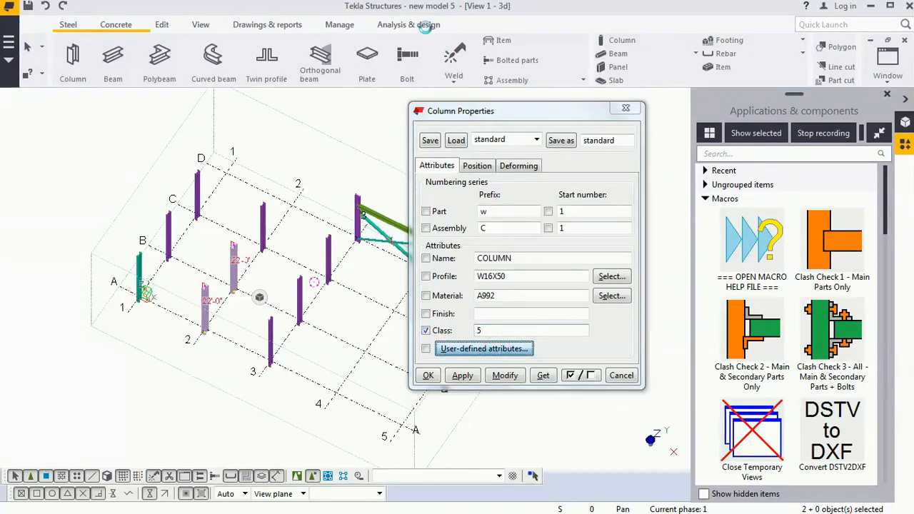
left_click(483, 348)
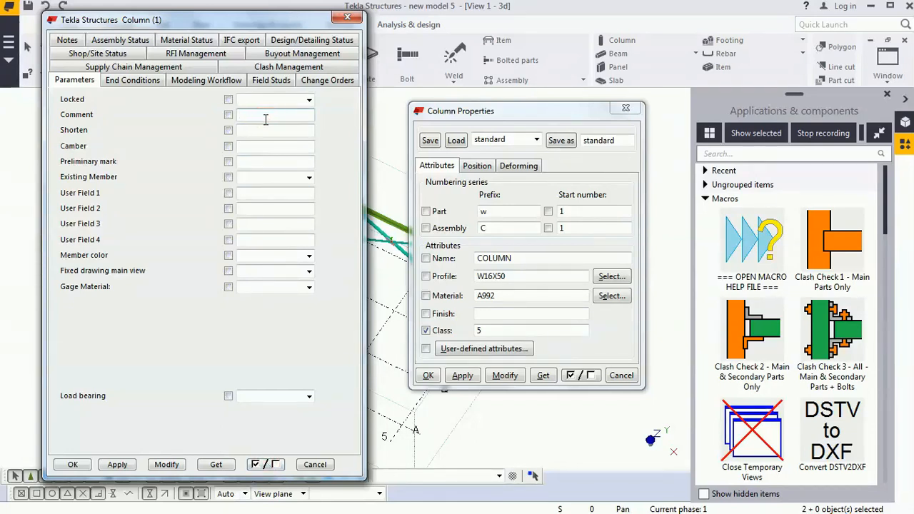
left_click(229, 114)
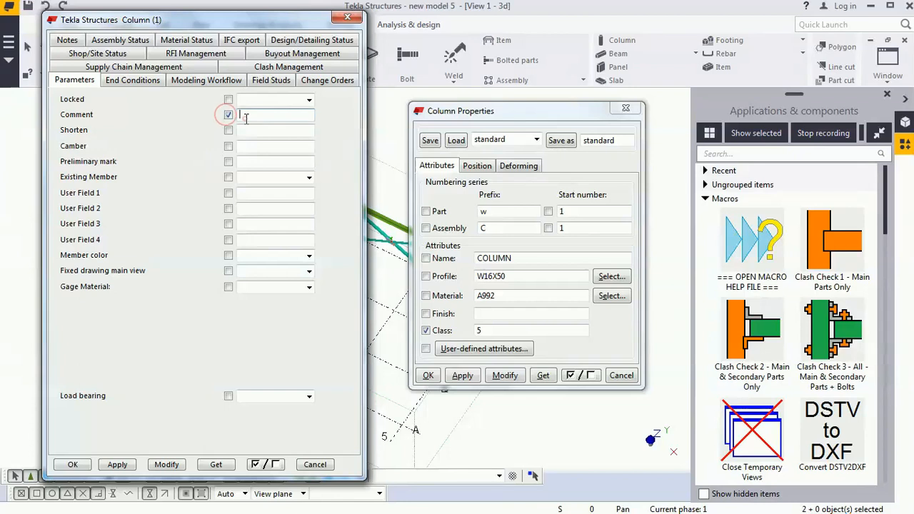
type("M")
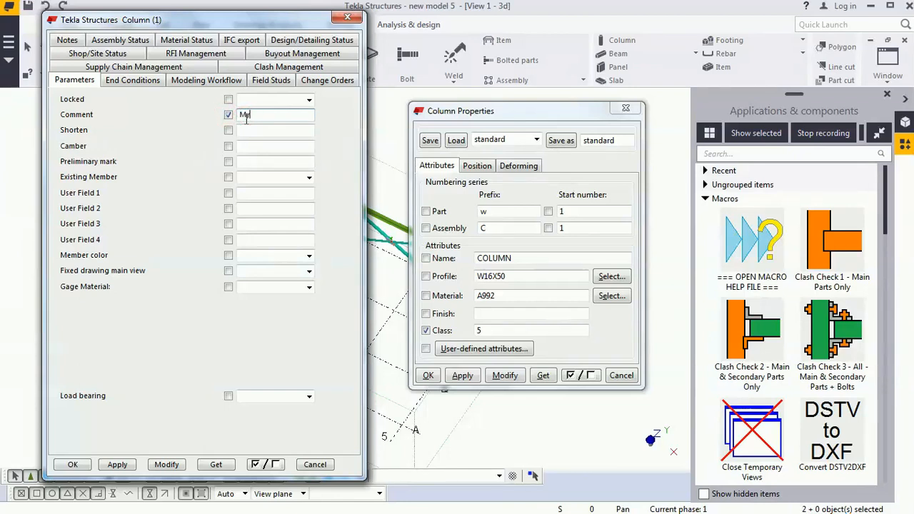
type("M")
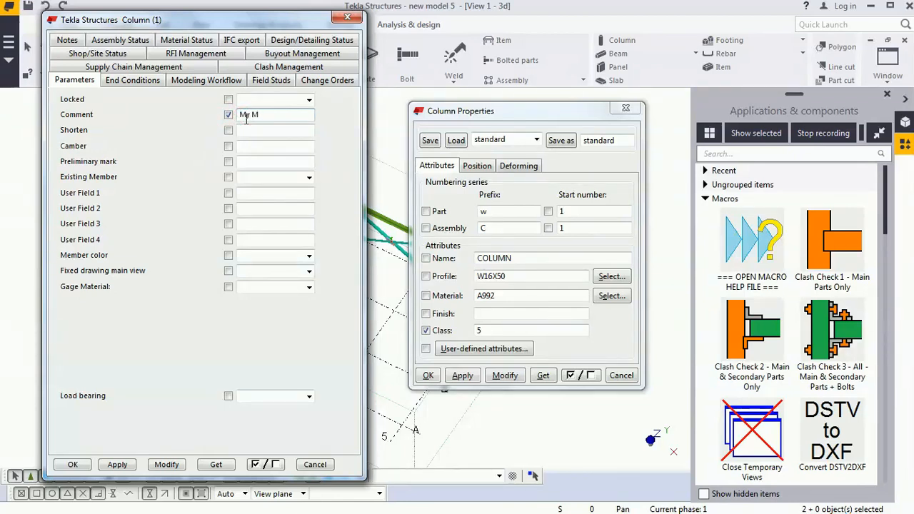
type("acro")
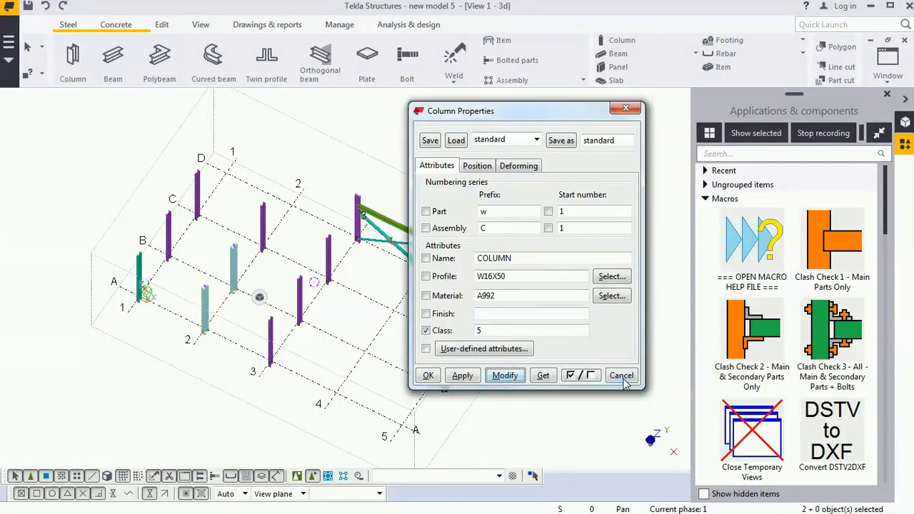
Step: Cancel the column properties and stop recording My Macro
left_click(620, 374)
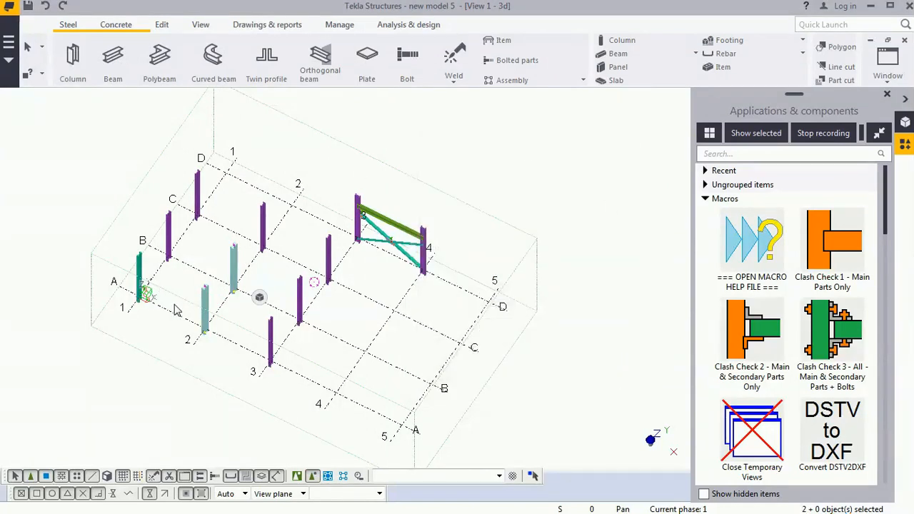
mouse_move(431, 220)
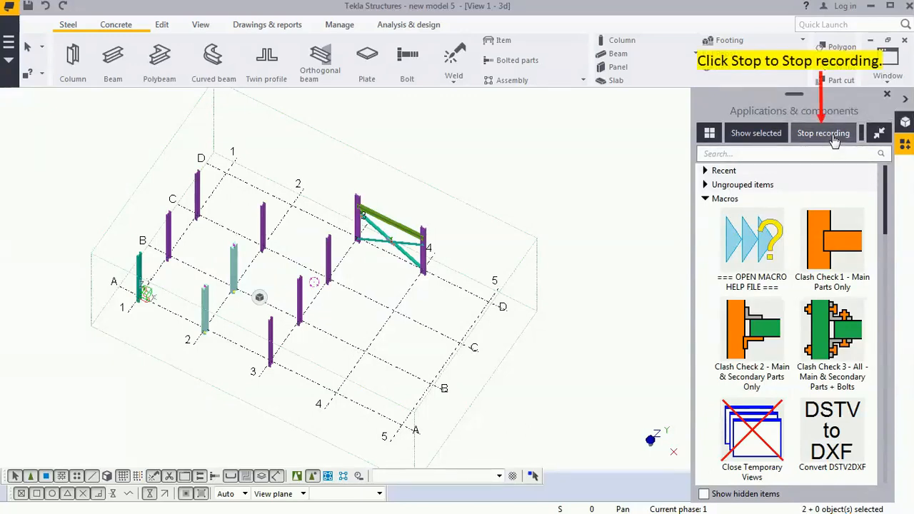
left_click(822, 133)
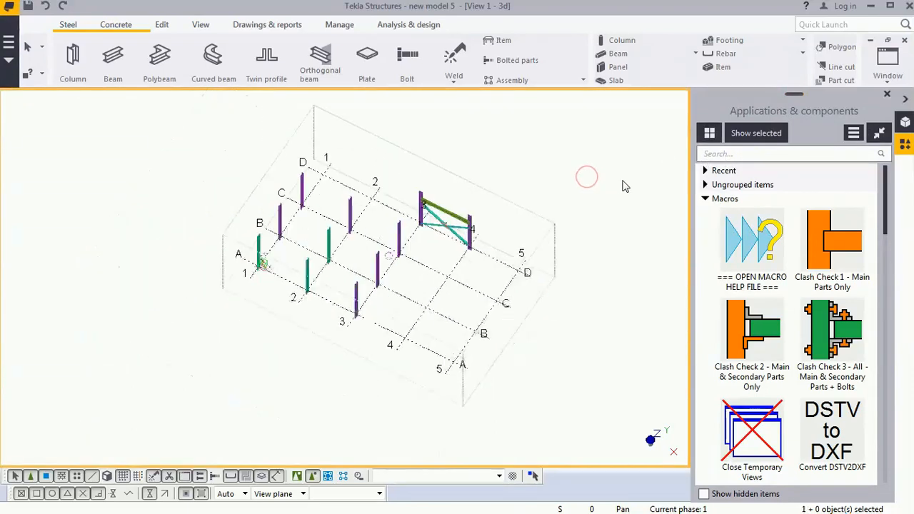
Step: Search the applications catalog for 'my' to list My Macro
left_click(785, 154)
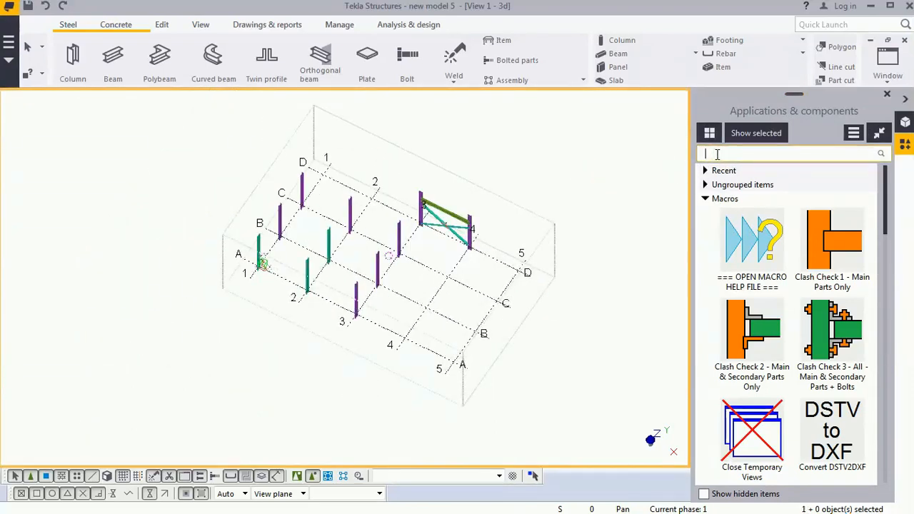
type("m")
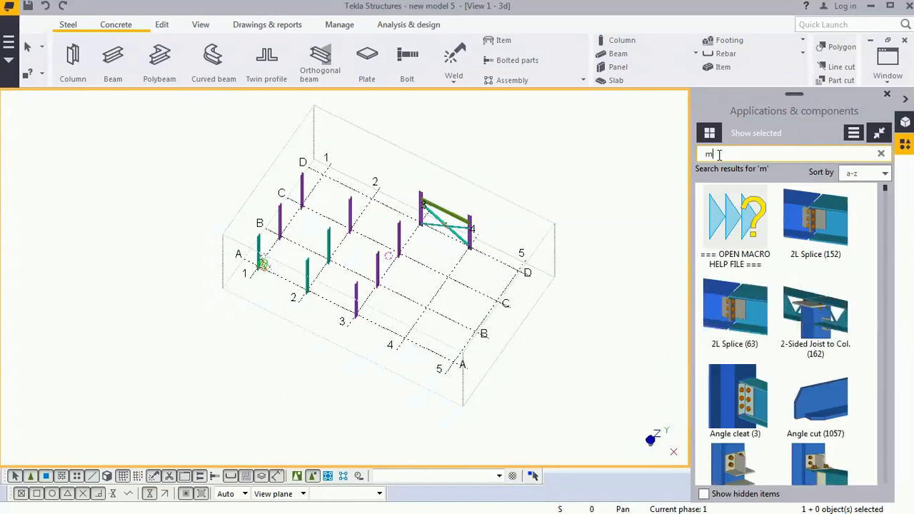
type("y")
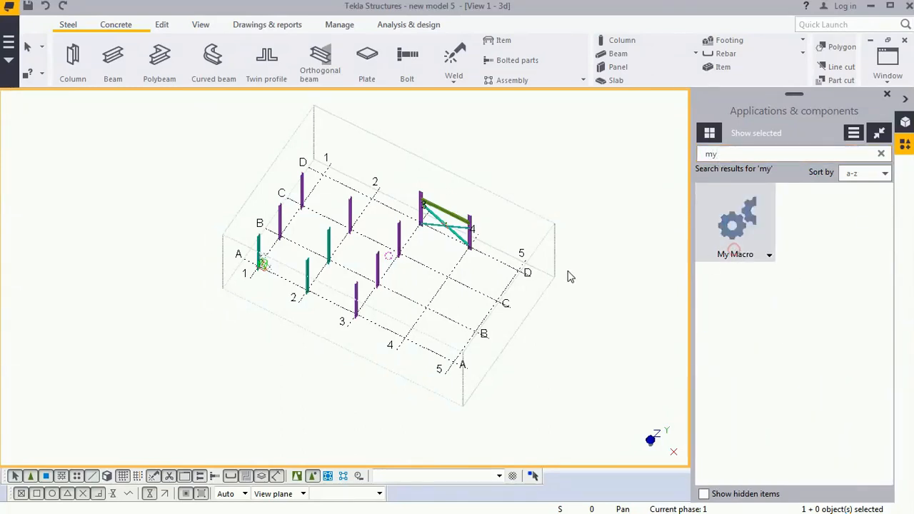
mouse_move(325, 302)
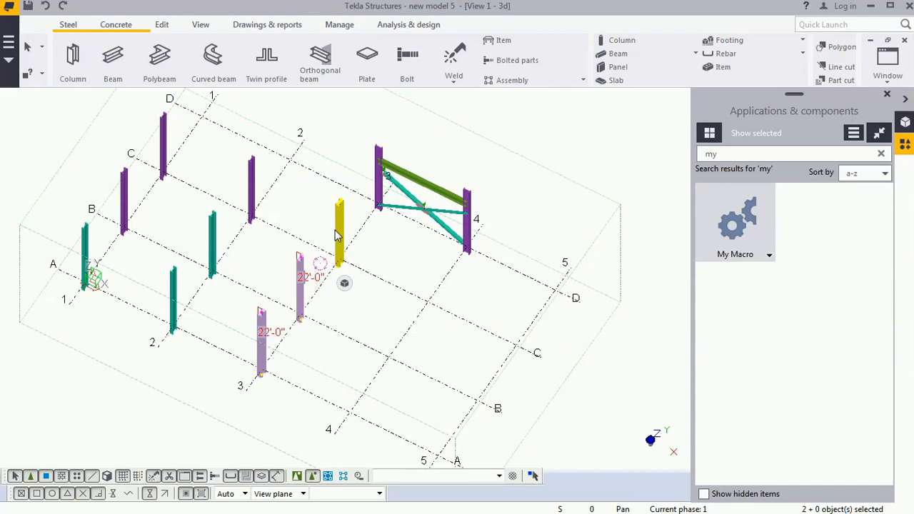
Step: Add a column to the selection, run My Macro, and inspect a column showing class 5
left_click(340, 228)
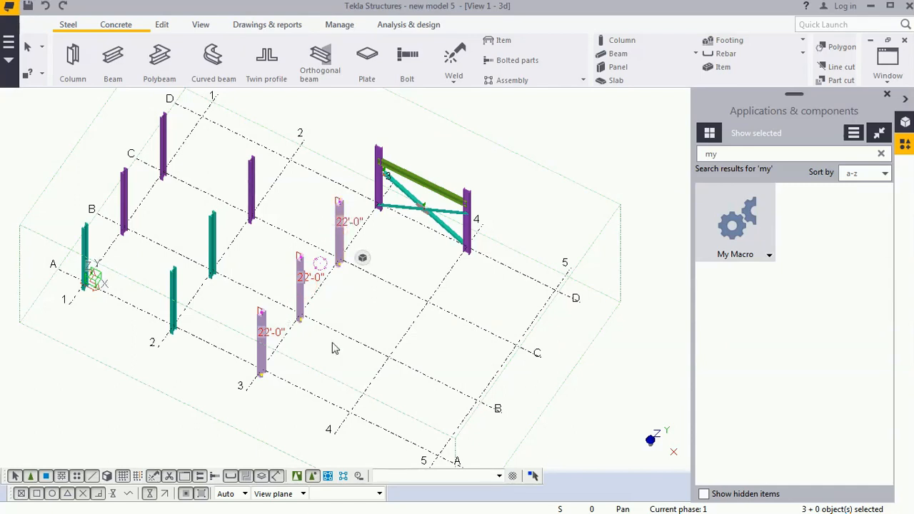
mouse_move(821, 220)
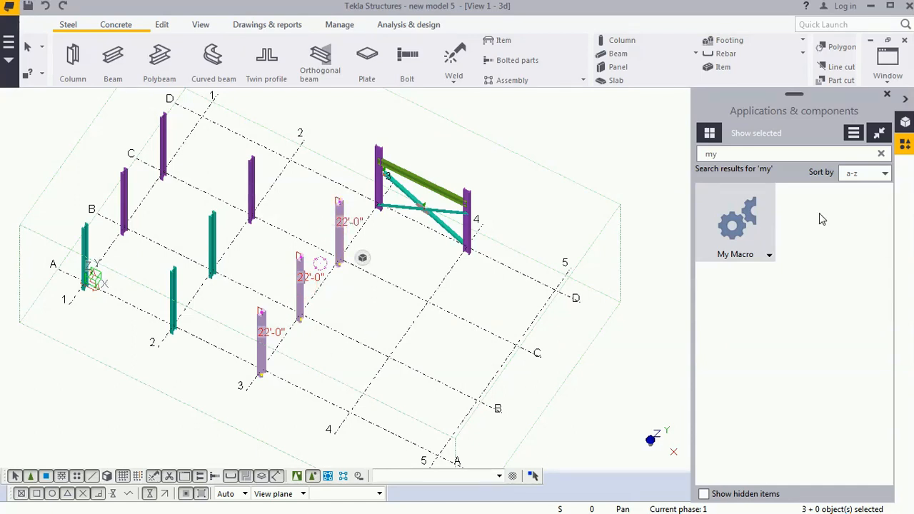
mouse_move(746, 237)
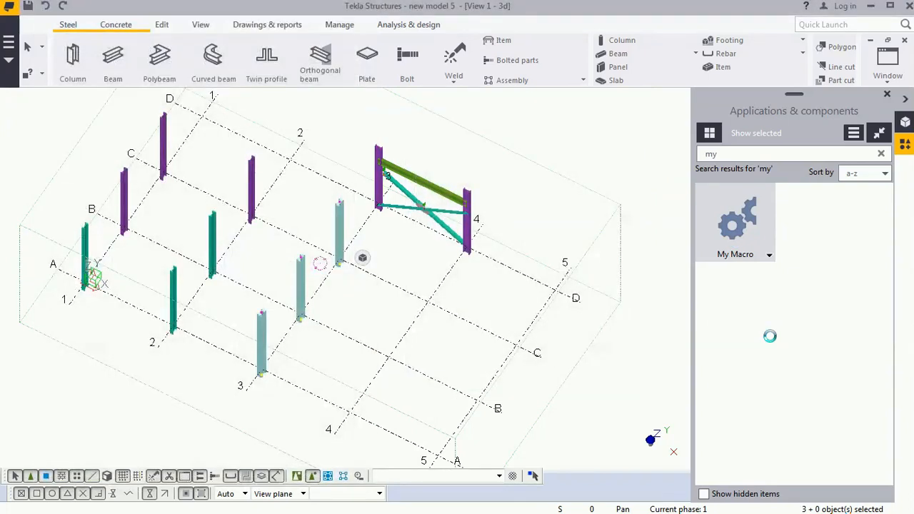
left_click(261, 340)
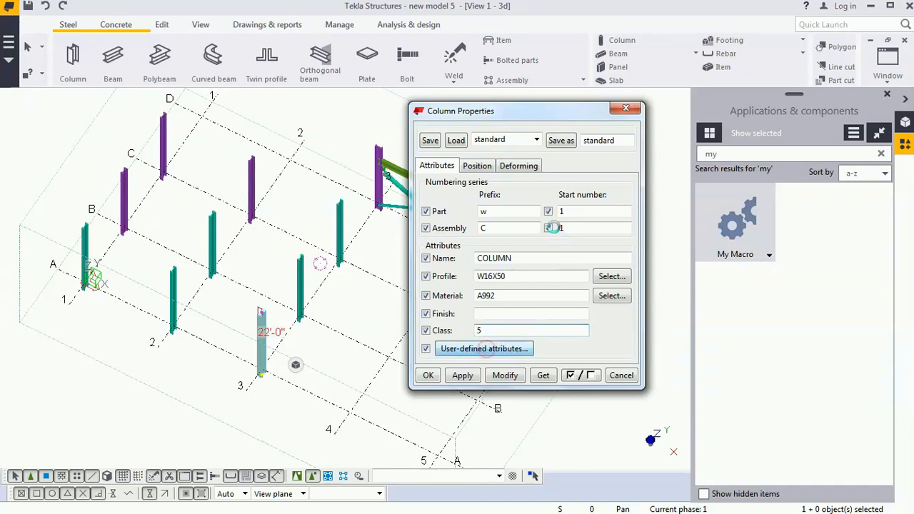
Step: Dismiss the Column Properties dialog, leaving the macro-modified columns as class 5
left_click(483, 348)
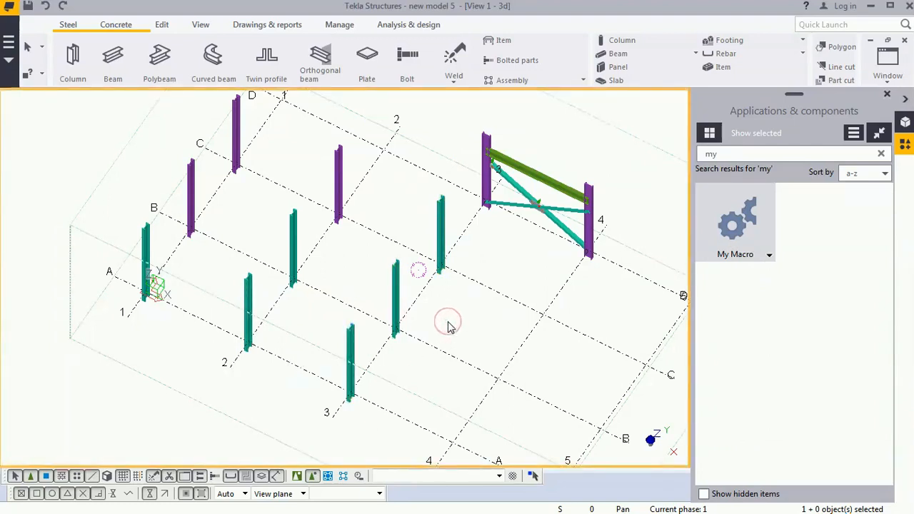
mouse_move(450, 323)
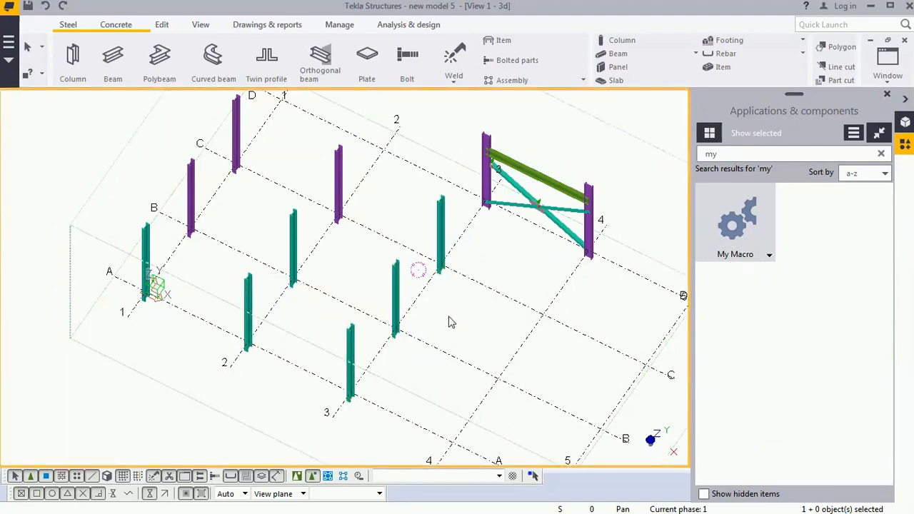